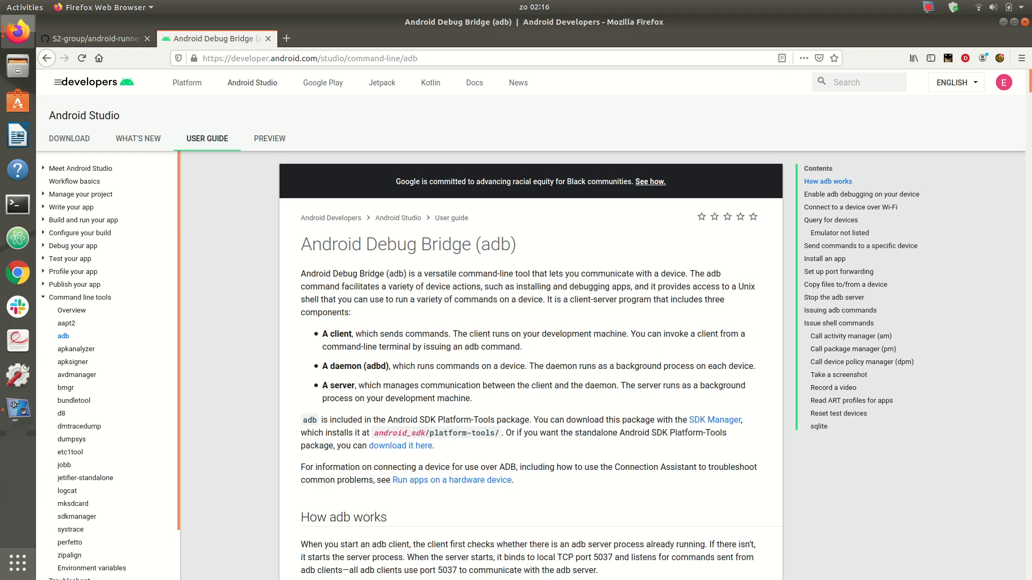
{"action": "mouse_move", "coordinate": [158, 24]}
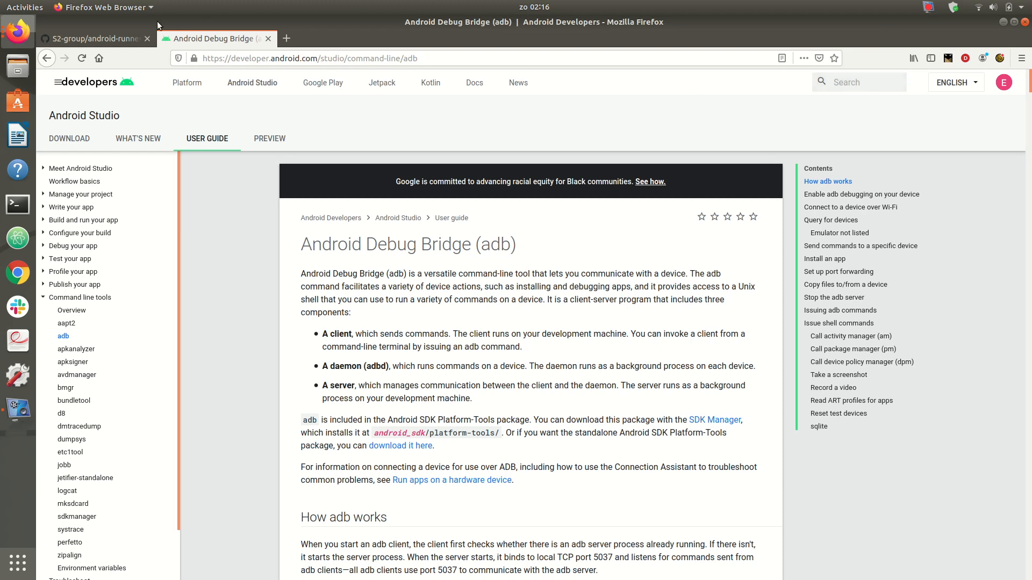
- Return to the S2-group/android-runner repository overview from the adb guide
{"action": "left_click", "coordinate": [92, 39]}
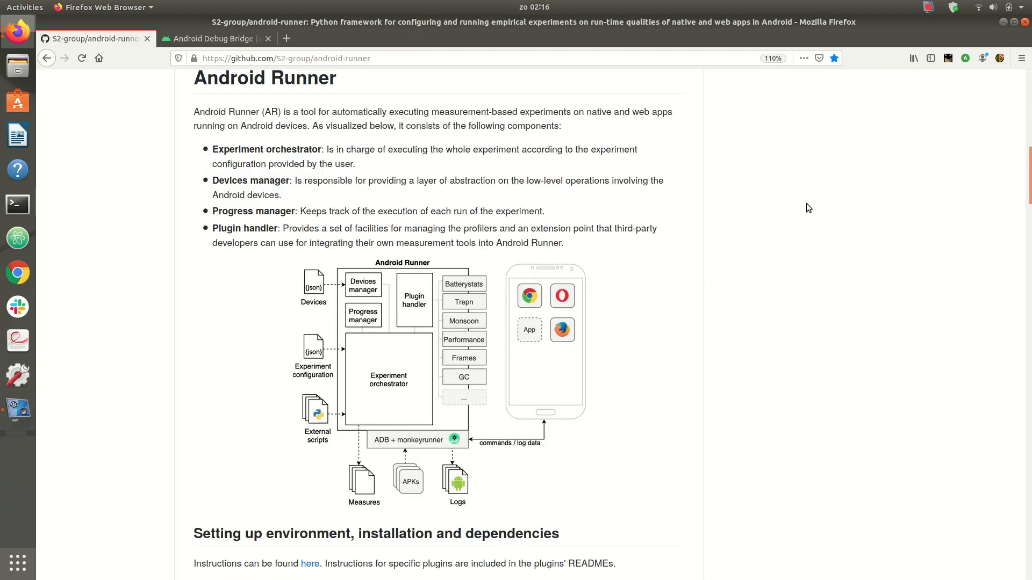
{"action": "mouse_move", "coordinate": [721, 101]}
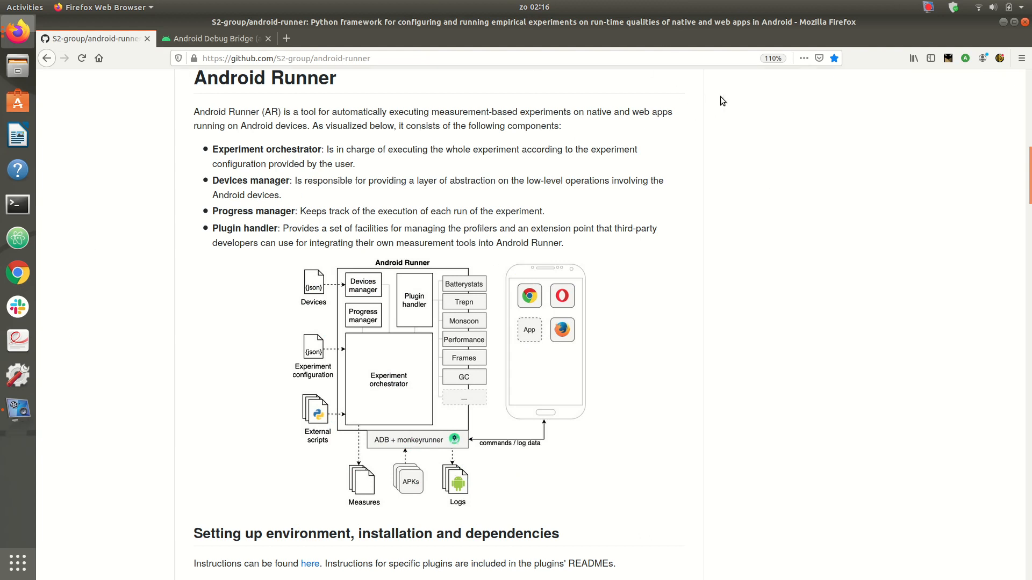
{"action": "mouse_move", "coordinate": [831, 143]}
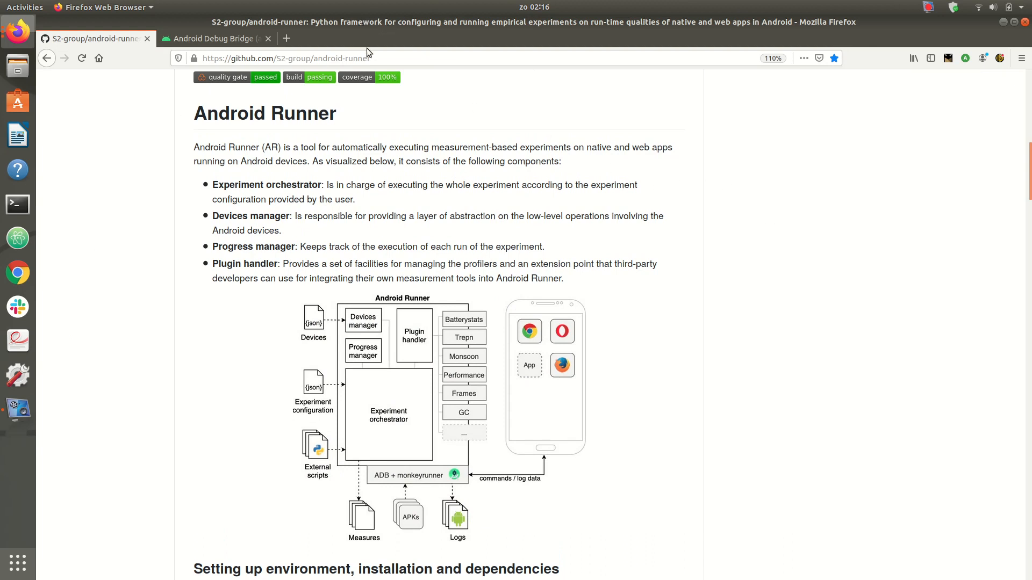
{"action": "mouse_move", "coordinate": [531, 166]}
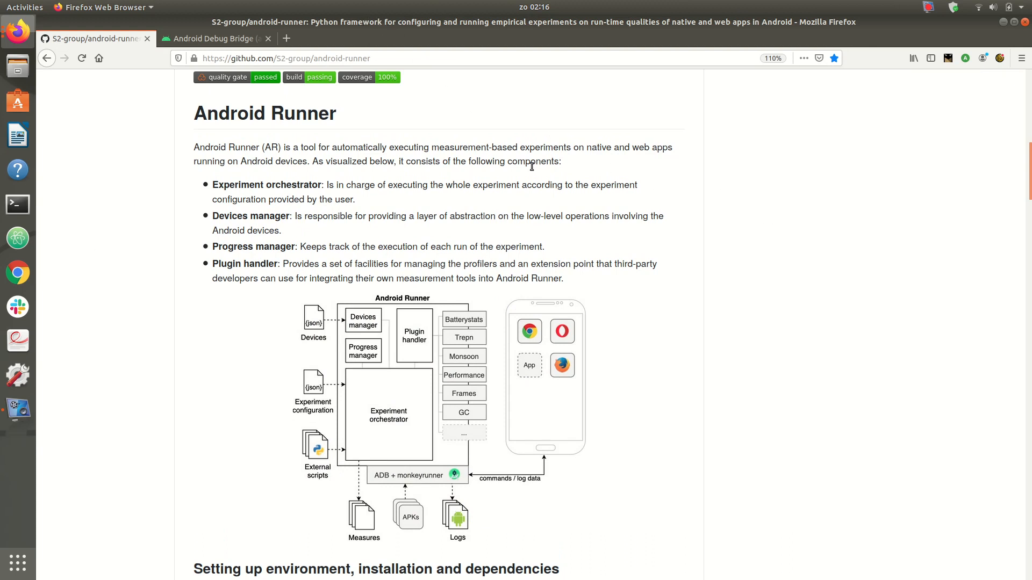
{"action": "mouse_move", "coordinate": [567, 208]}
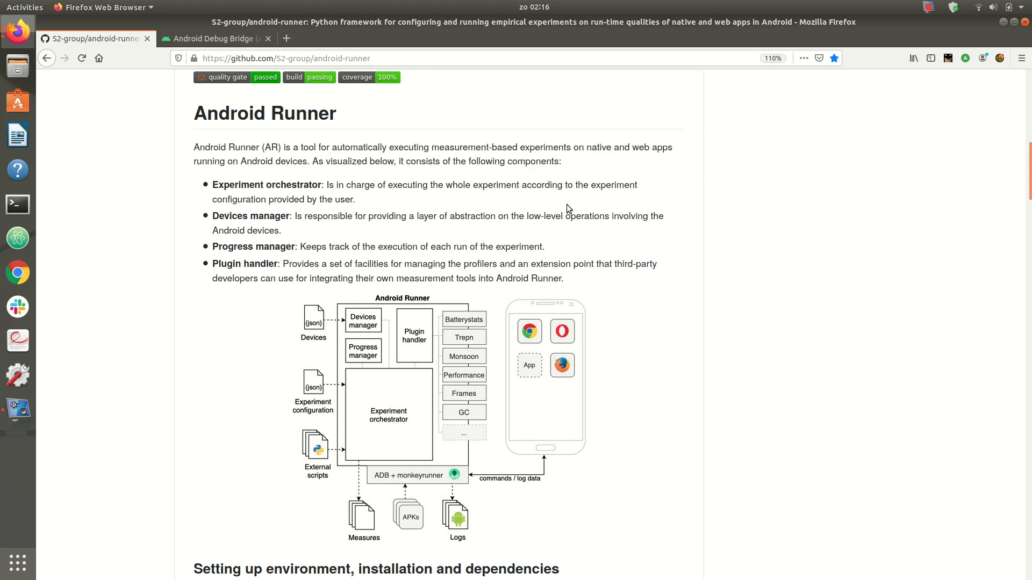
{"action": "mouse_move", "coordinate": [615, 250]}
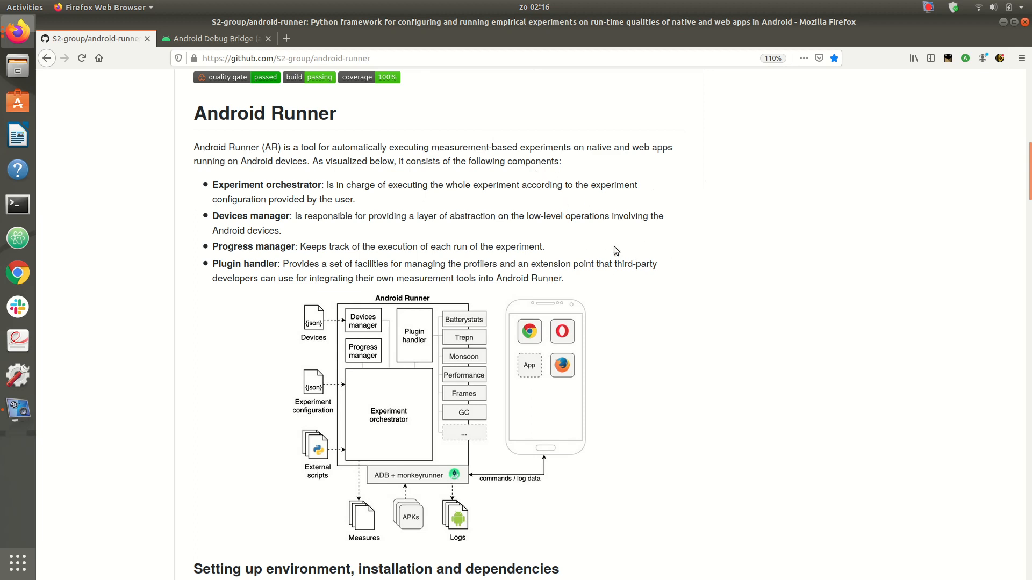
{"action": "mouse_move", "coordinate": [547, 198]}
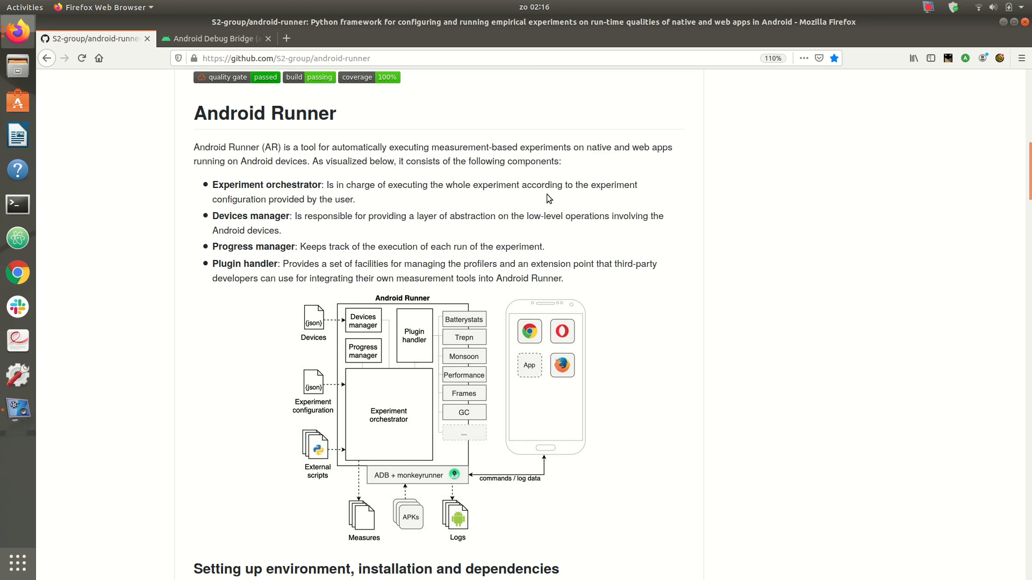
{"action": "mouse_move", "coordinate": [550, 201]}
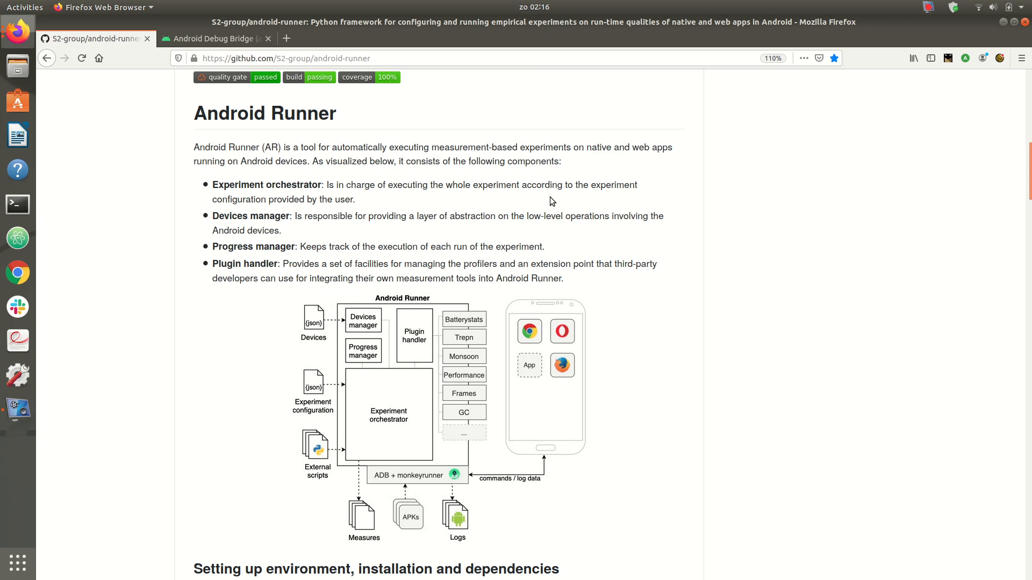
{"action": "mouse_move", "coordinate": [558, 196]}
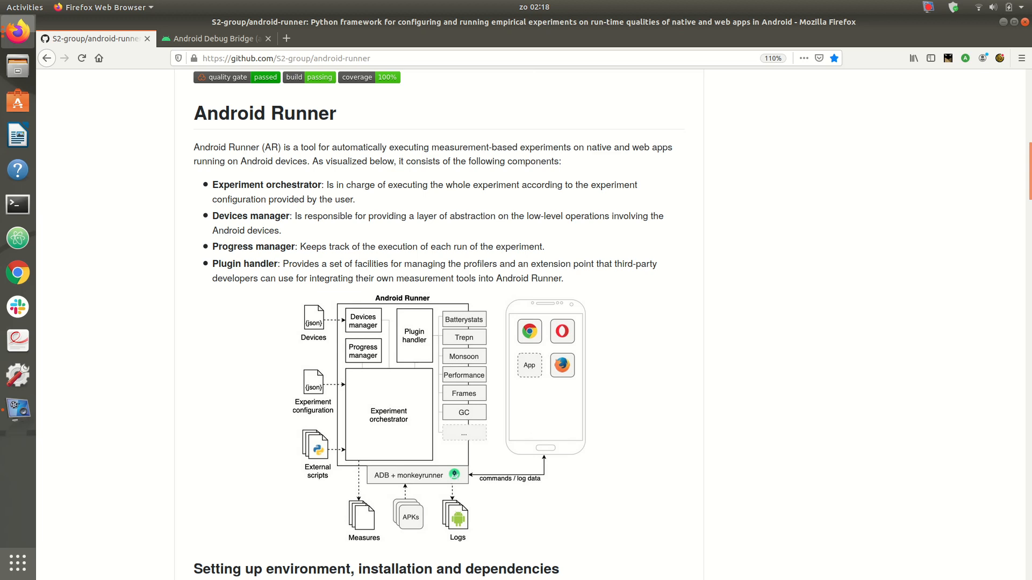
{"action": "mouse_move", "coordinate": [537, 504]}
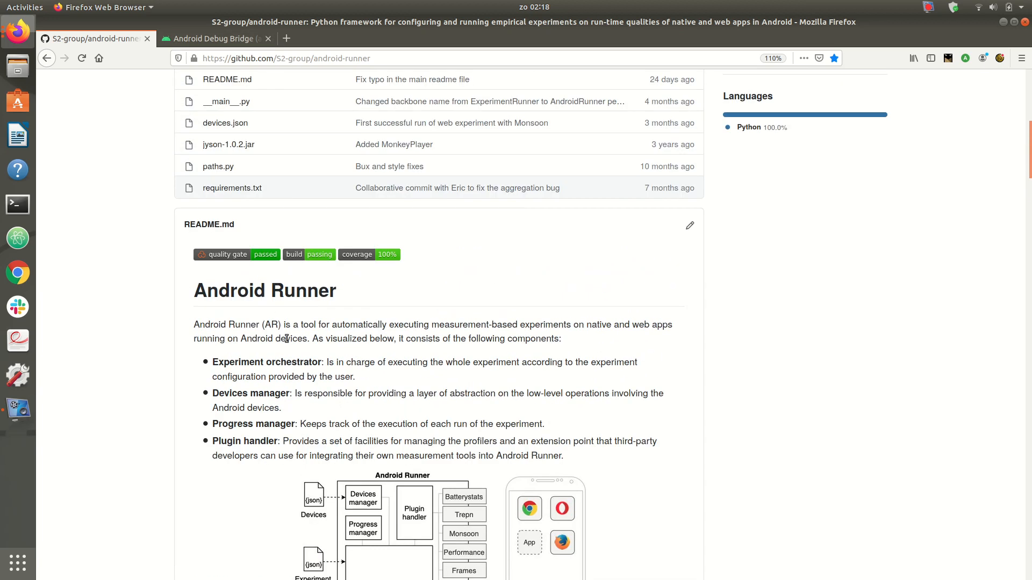
{"action": "scroll", "scroll_direction": "down", "scroll_amount": 3}
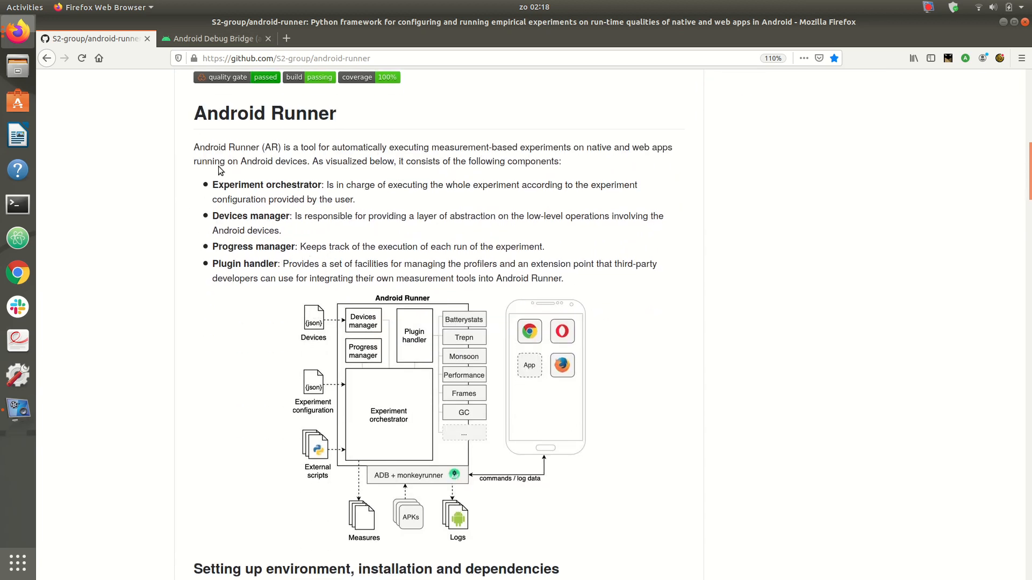
{"action": "scroll", "scroll_direction": "down", "scroll_amount": 3}
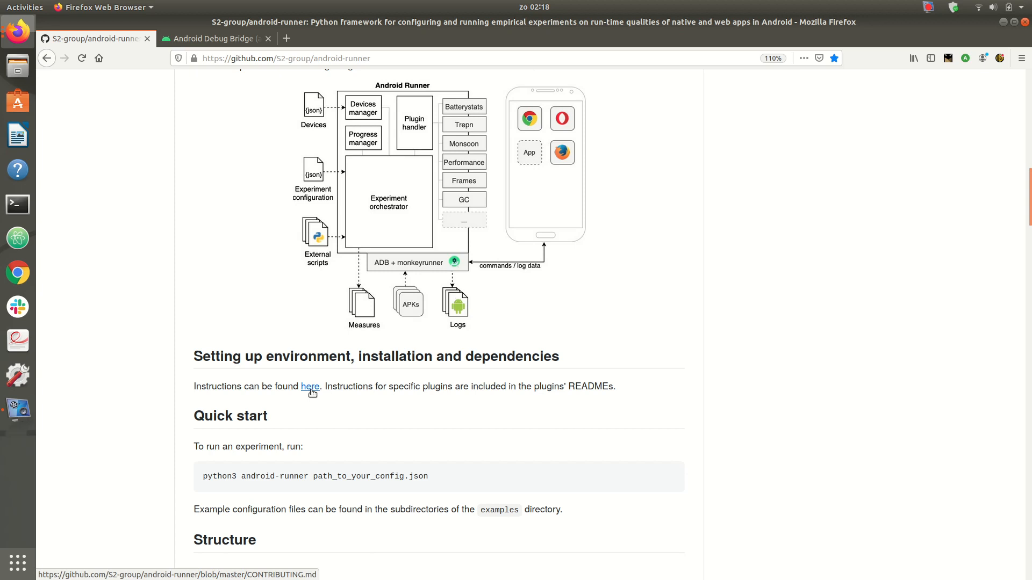
- Open CONTRIBUTING.md via the setup 'here' link and scroll to the dependencies list
{"action": "left_click", "coordinate": [309, 386]}
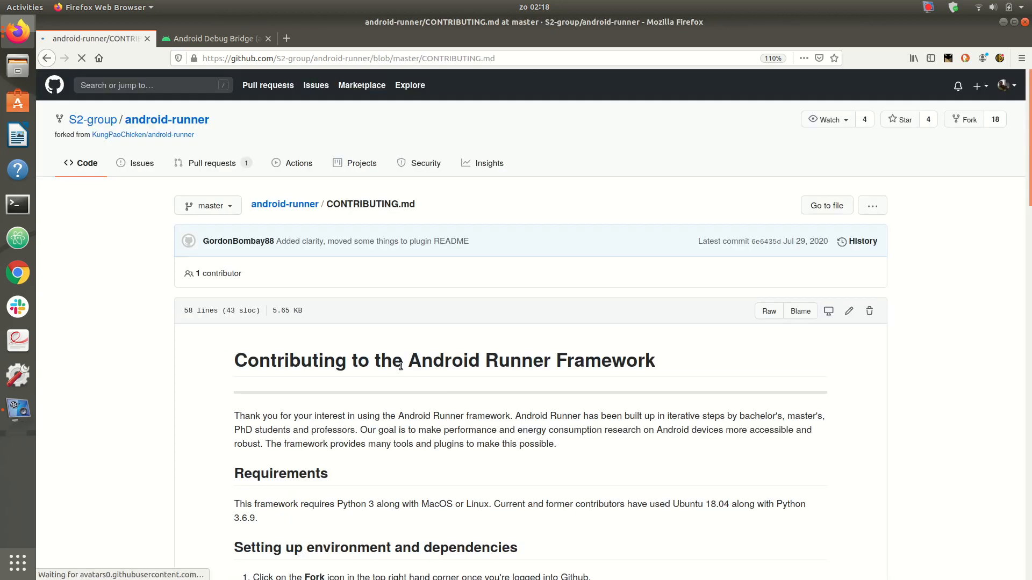
{"action": "scroll", "scroll_direction": "down", "scroll_amount": 3}
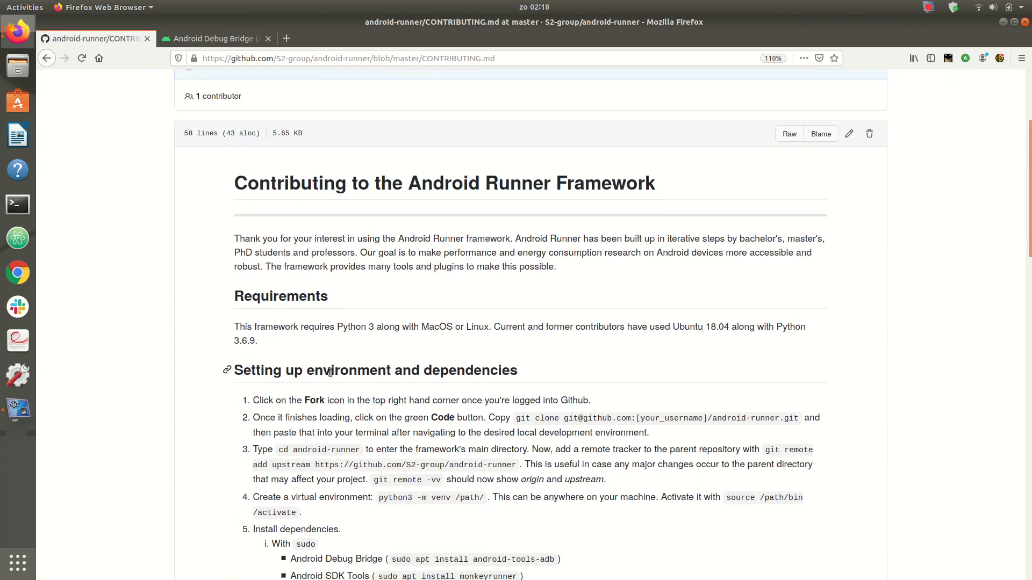
{"action": "scroll", "scroll_direction": "down", "scroll_amount": 3}
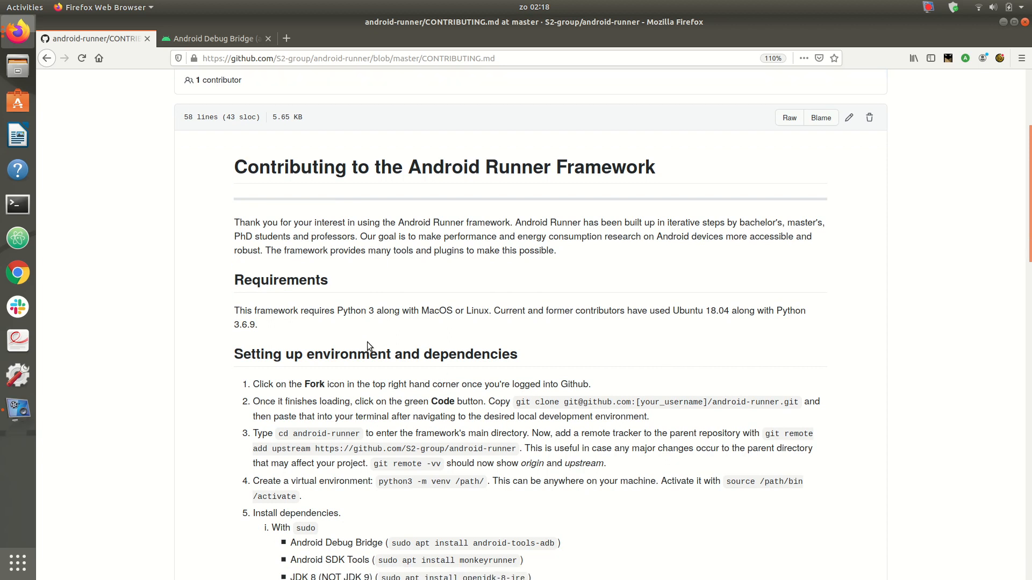
{"action": "scroll", "scroll_direction": "down", "scroll_amount": 3}
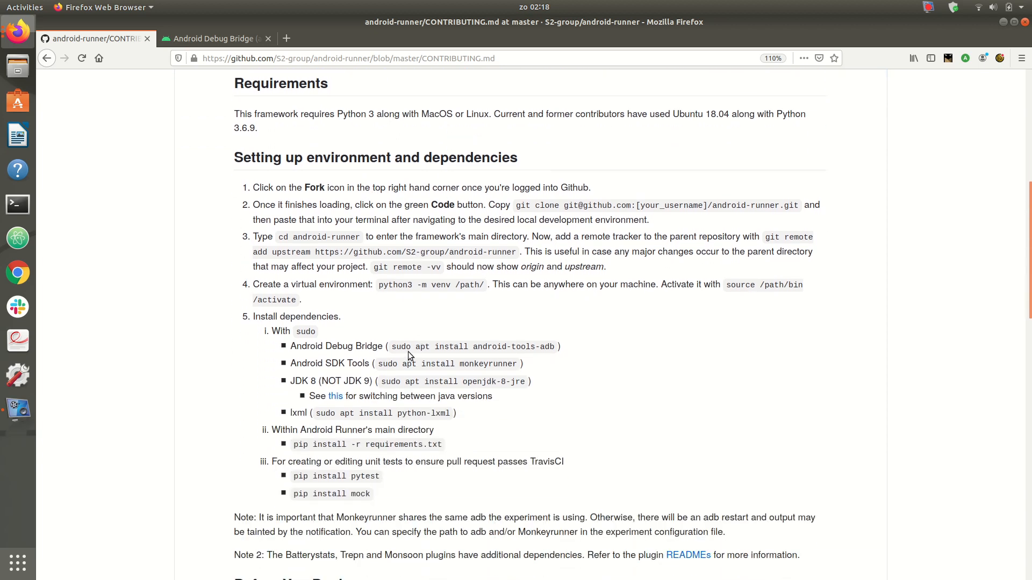
{"action": "mouse_move", "coordinate": [408, 363]}
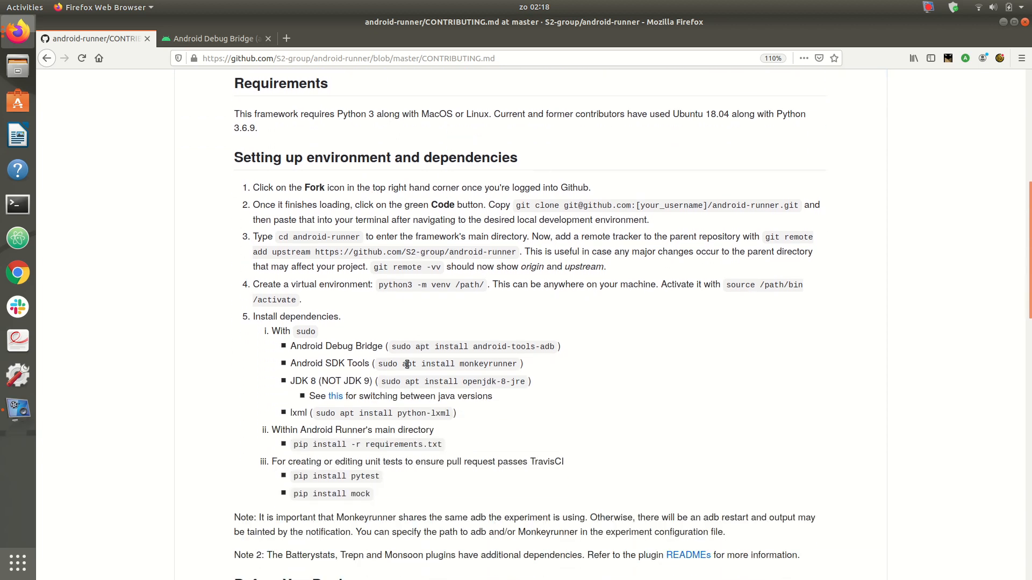